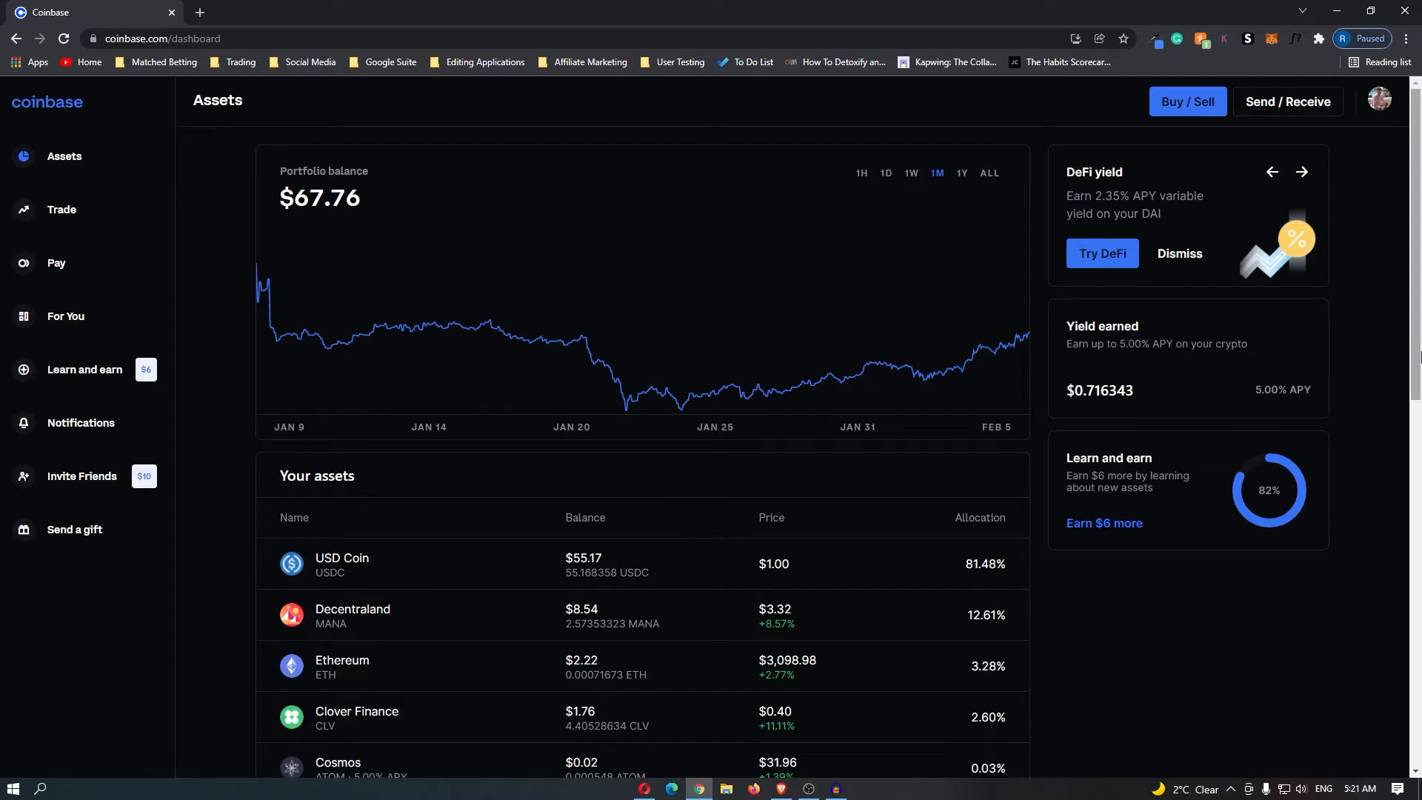
Step: Go to the Invite Friends page offering $10 per referral with an email invite field
left_click(82, 475)
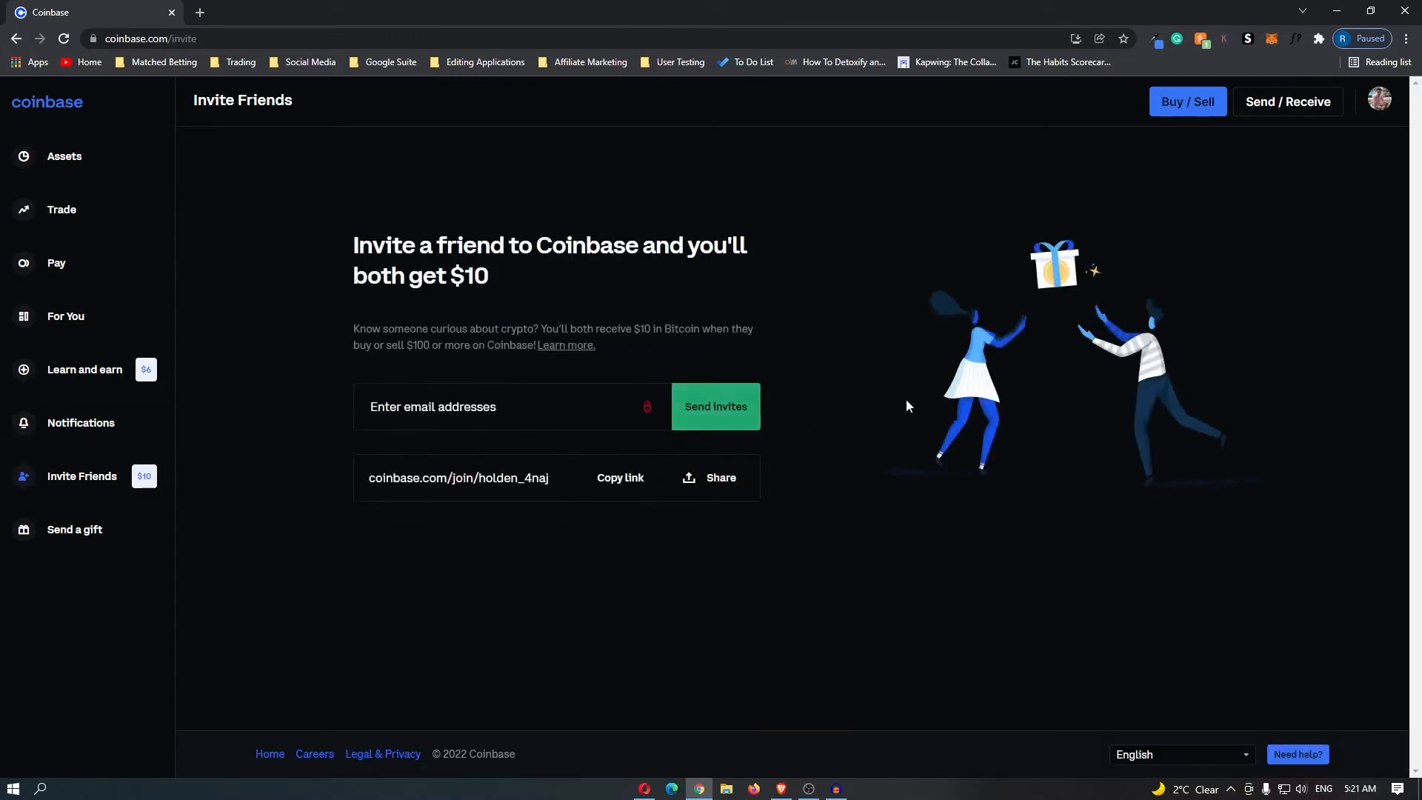
mouse_move(573, 320)
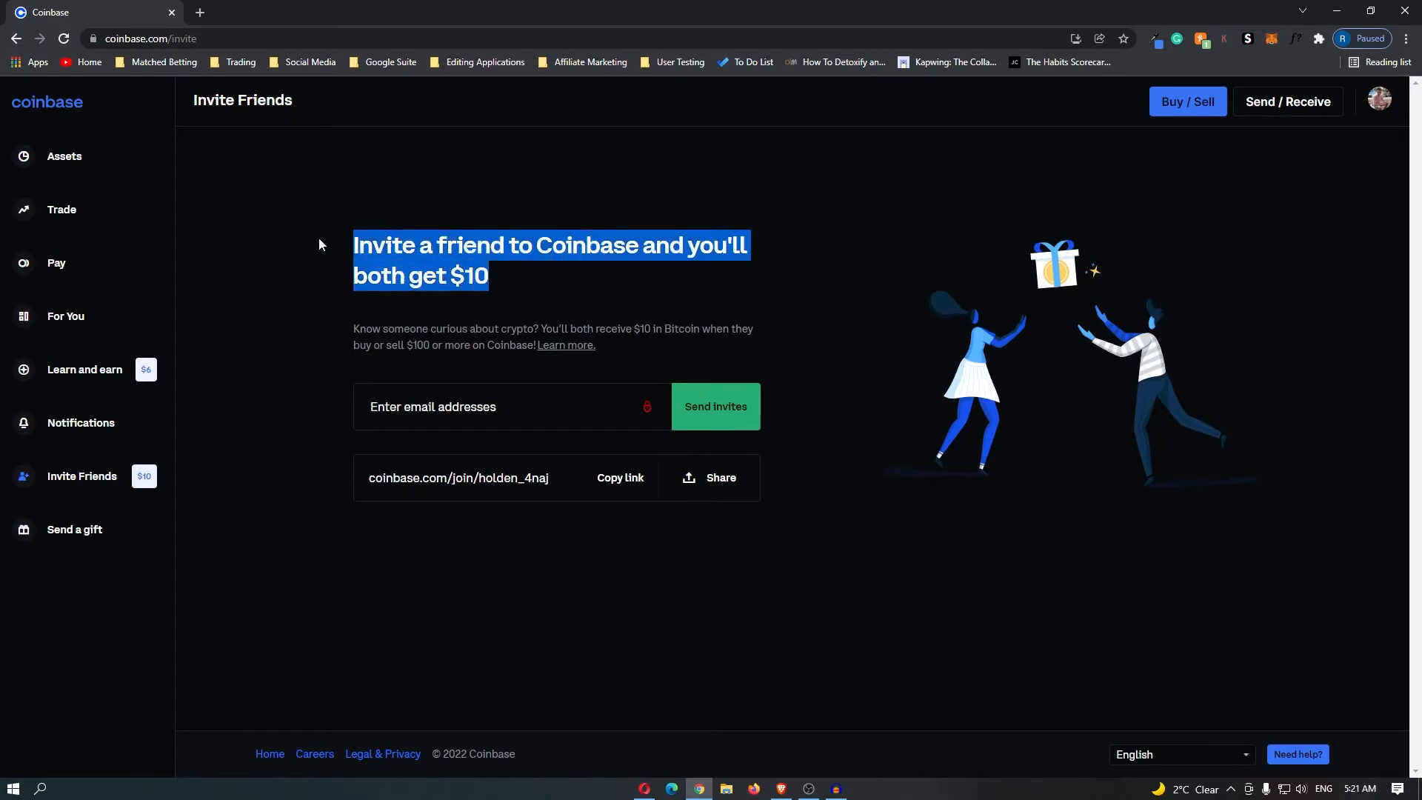
mouse_move(496, 144)
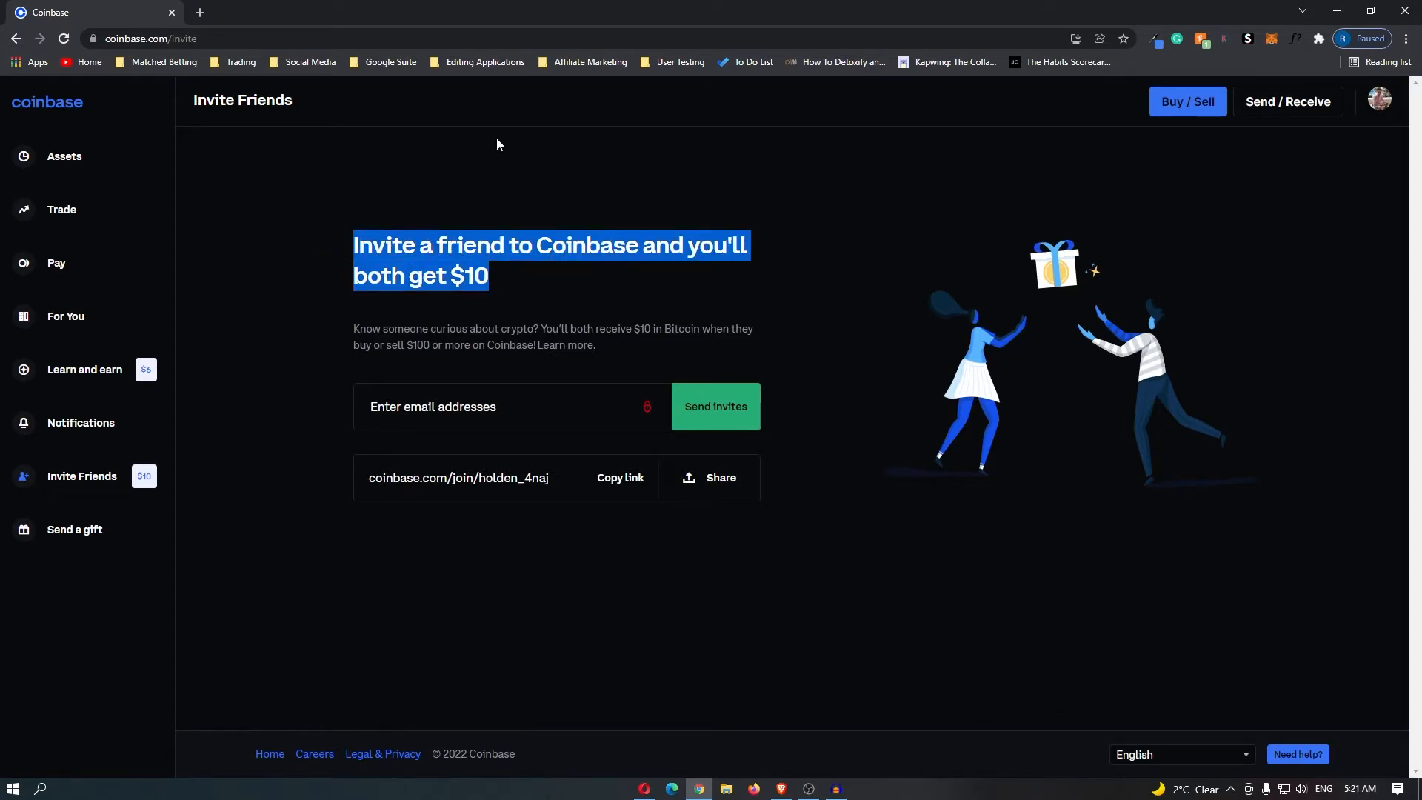
left_click(213, 323)
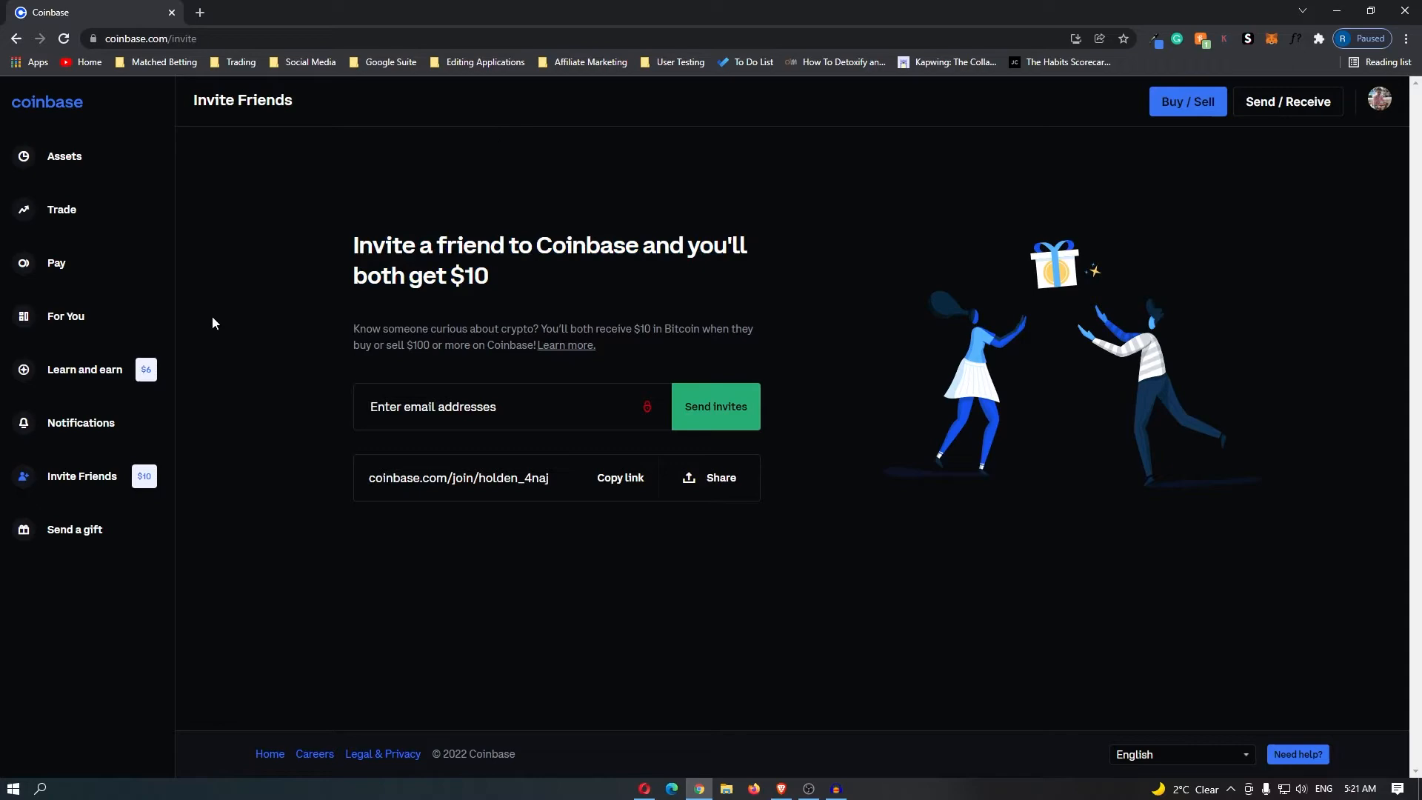
mouse_move(83, 368)
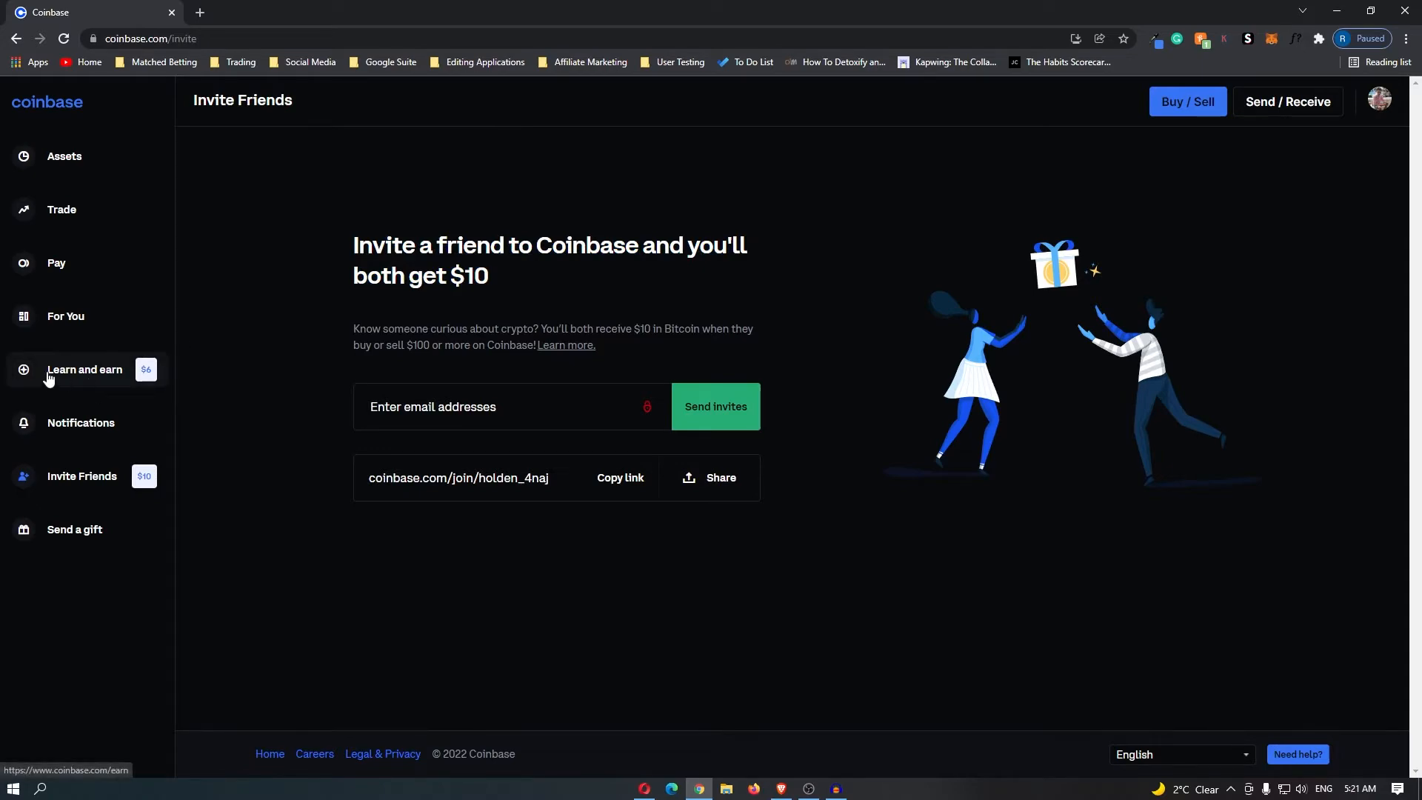
Step: Browse the Learn and earn lessons past Stellar Lumens and start the Render (RNDR) lesson
left_click(83, 368)
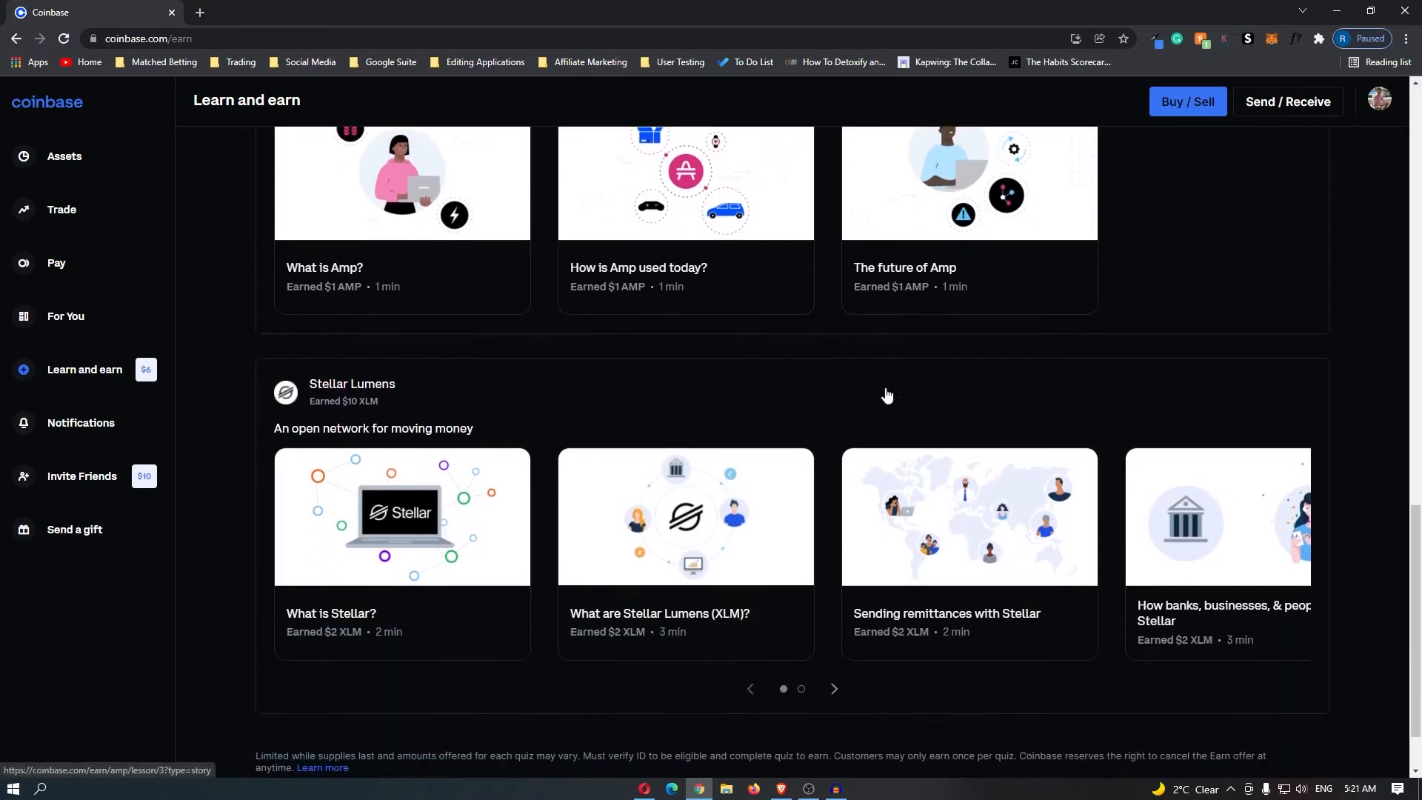
scroll("down", 3)
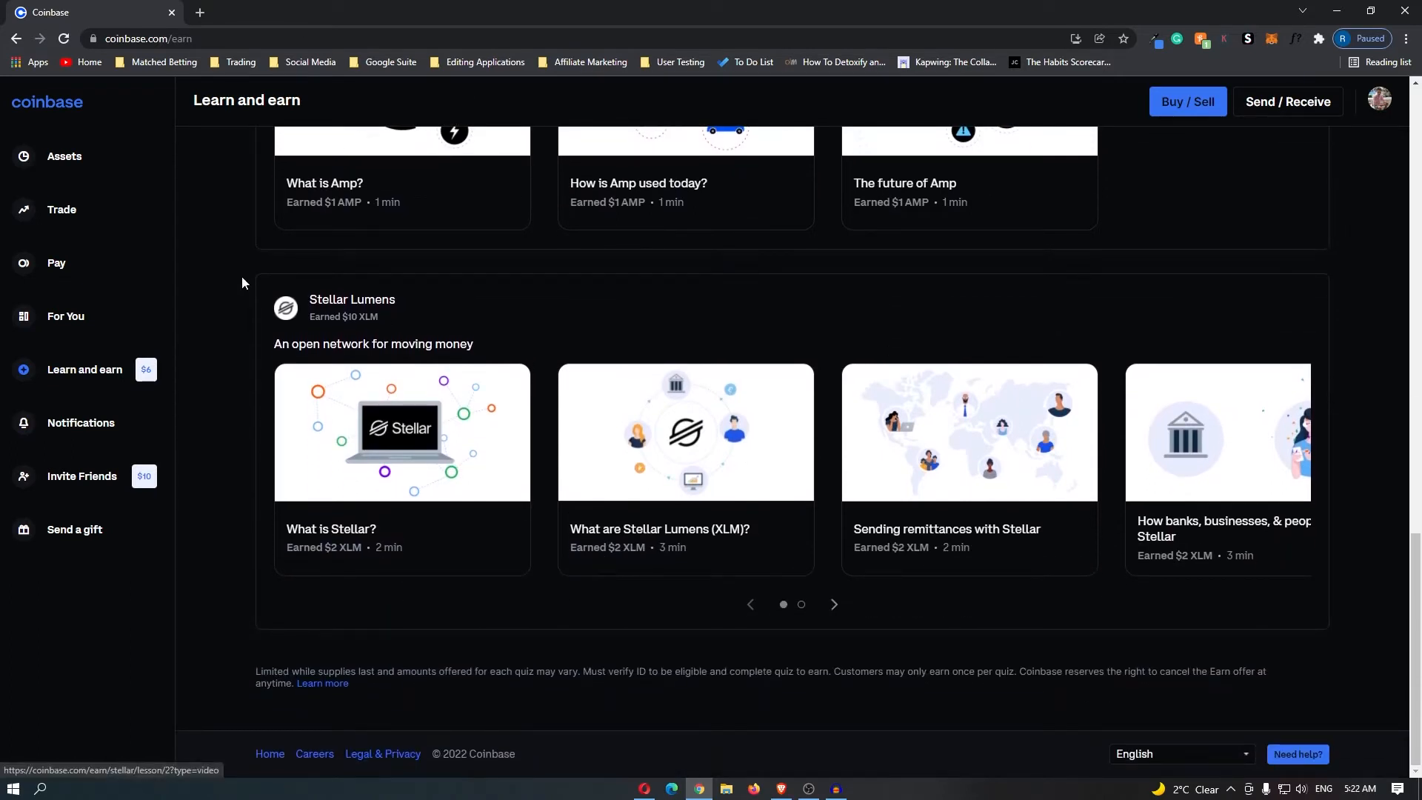
double_click(342, 317)
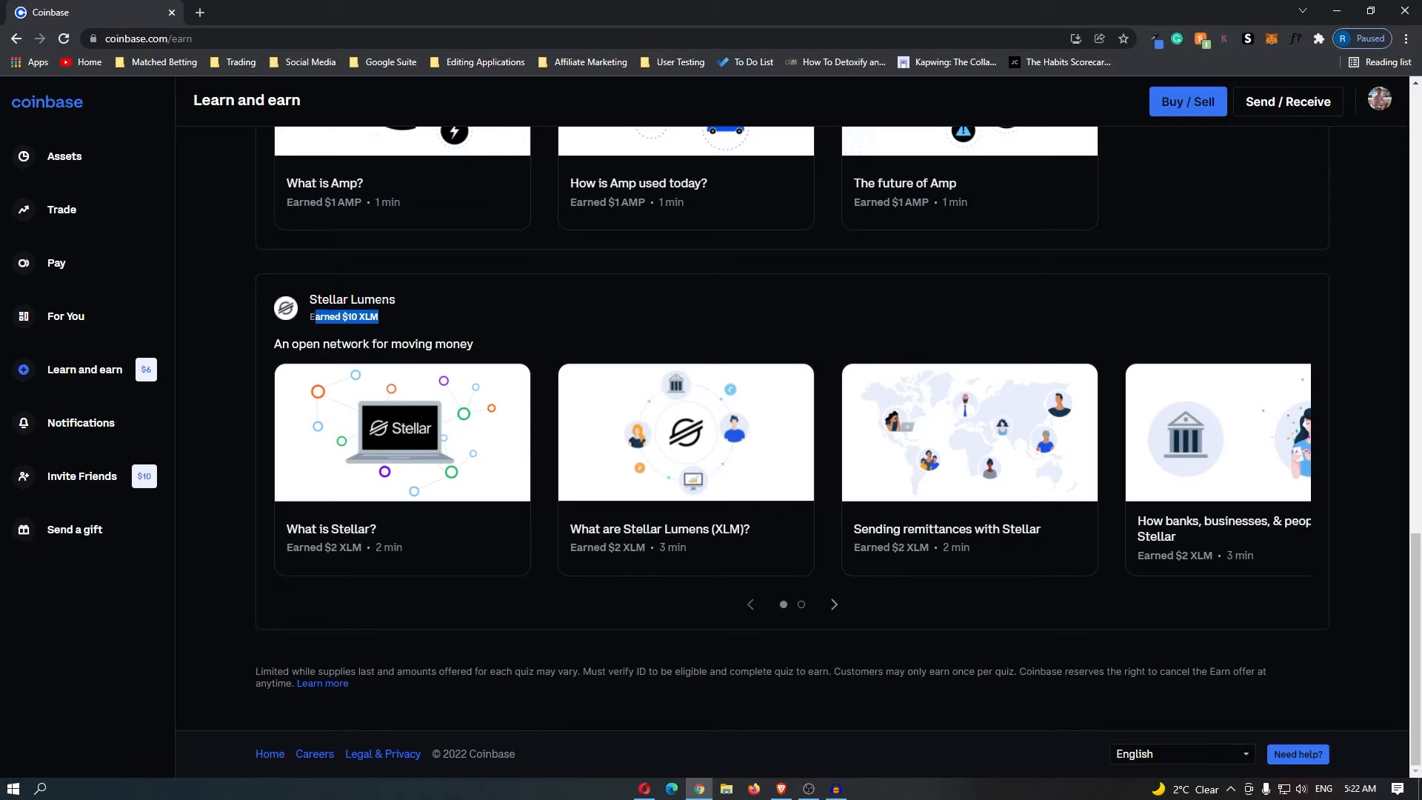
scroll("up", 3)
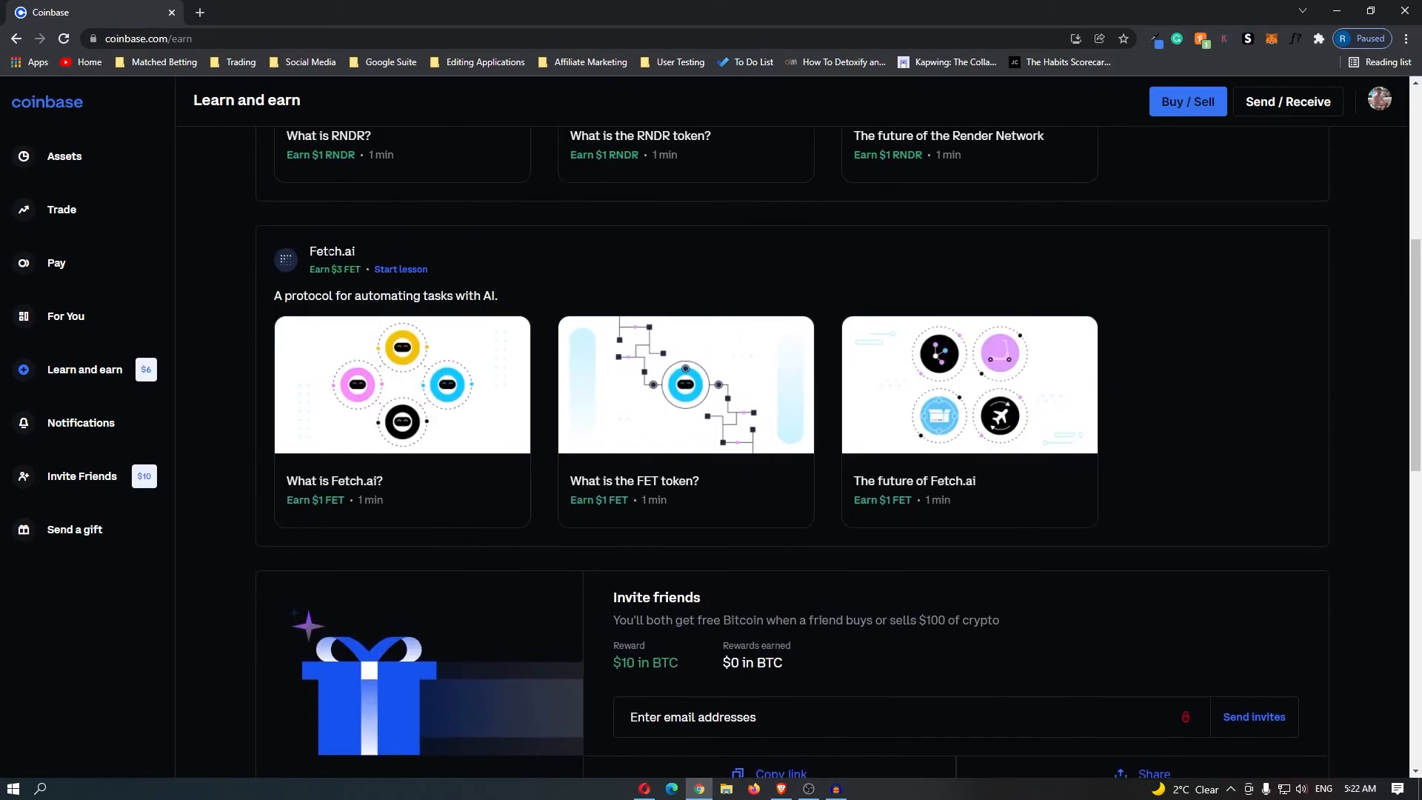
scroll("up", 3)
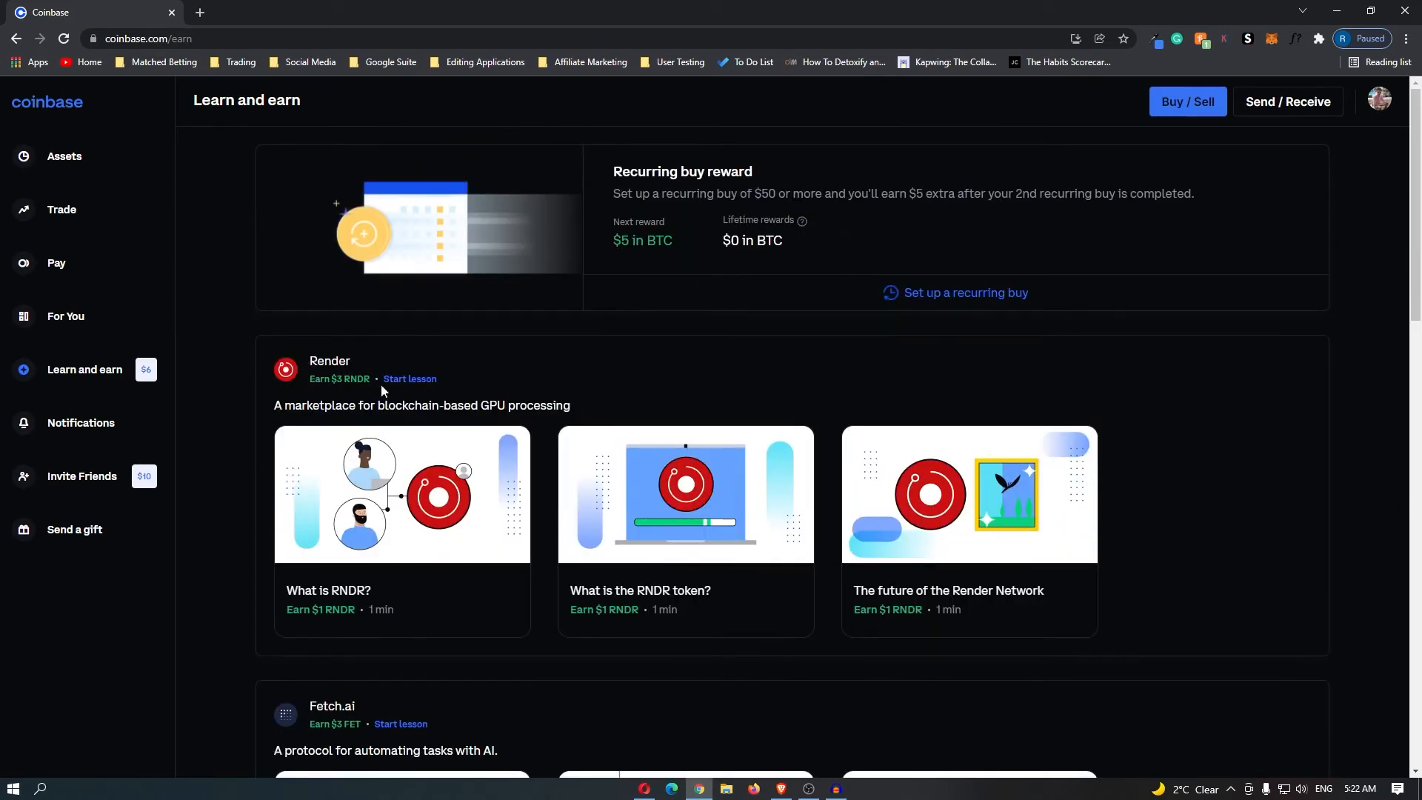
mouse_move(409, 378)
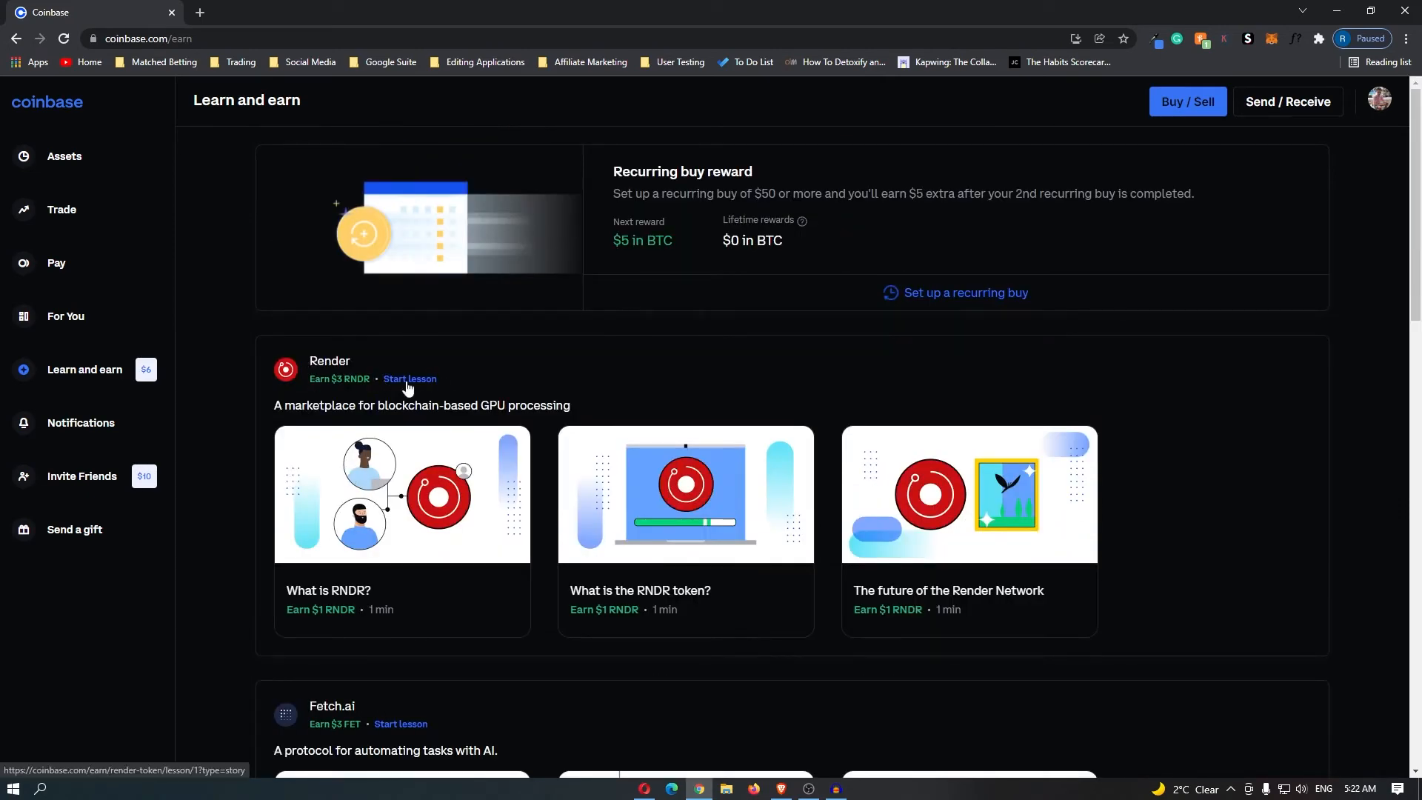
left_click(408, 378)
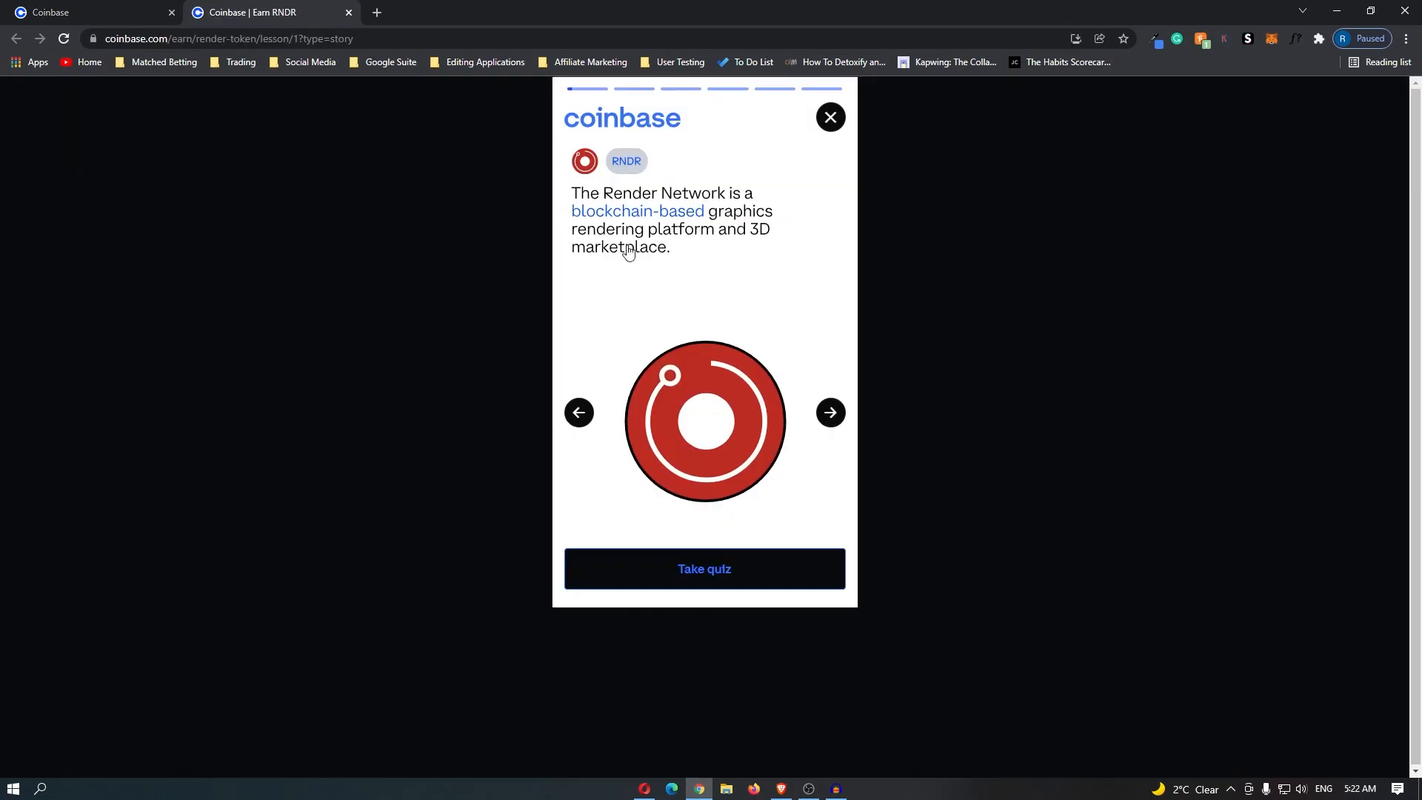
Step: Finish the Render slides, answer 'A decentralized GPU rendering marketplace', and return to Assets showing RNDR
left_click(829, 413)
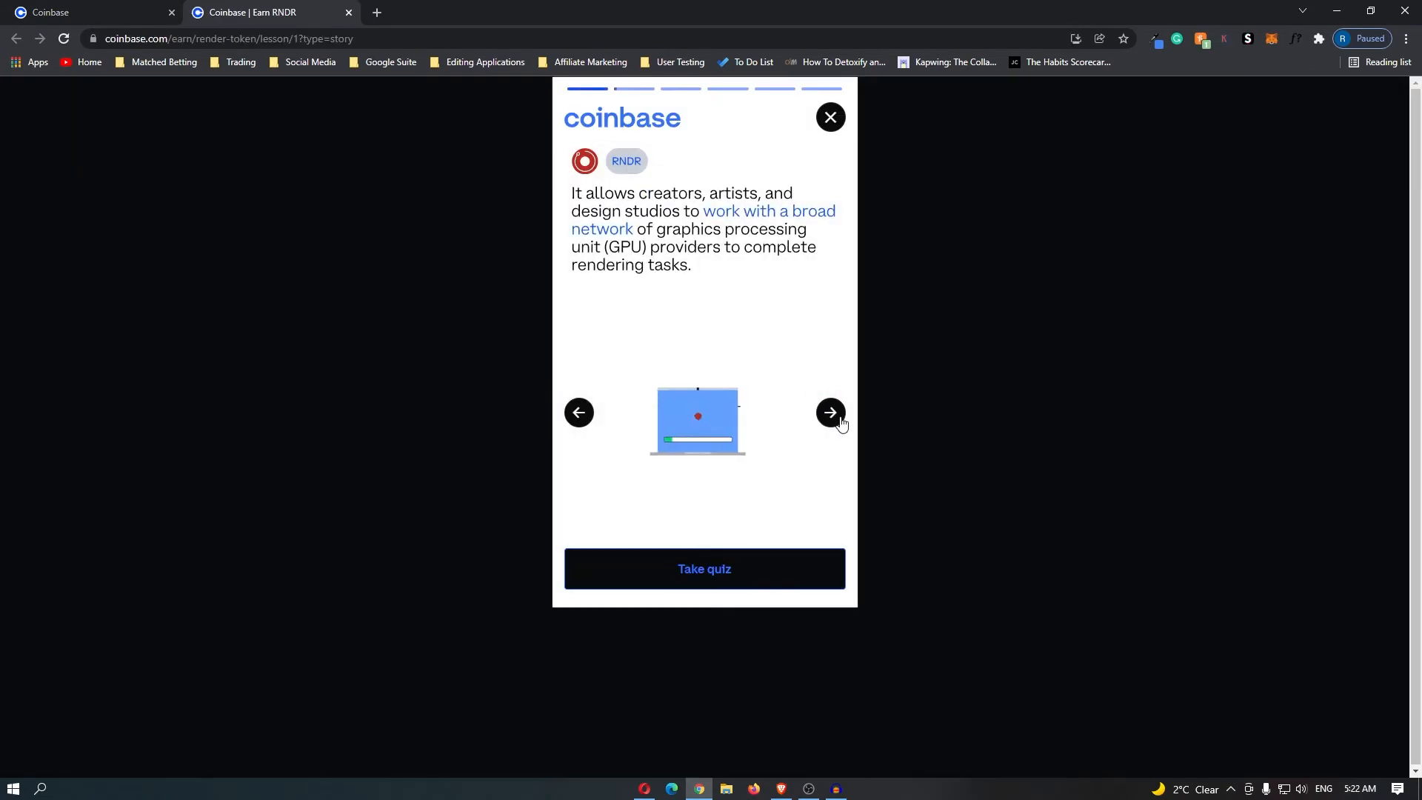
left_click(829, 414)
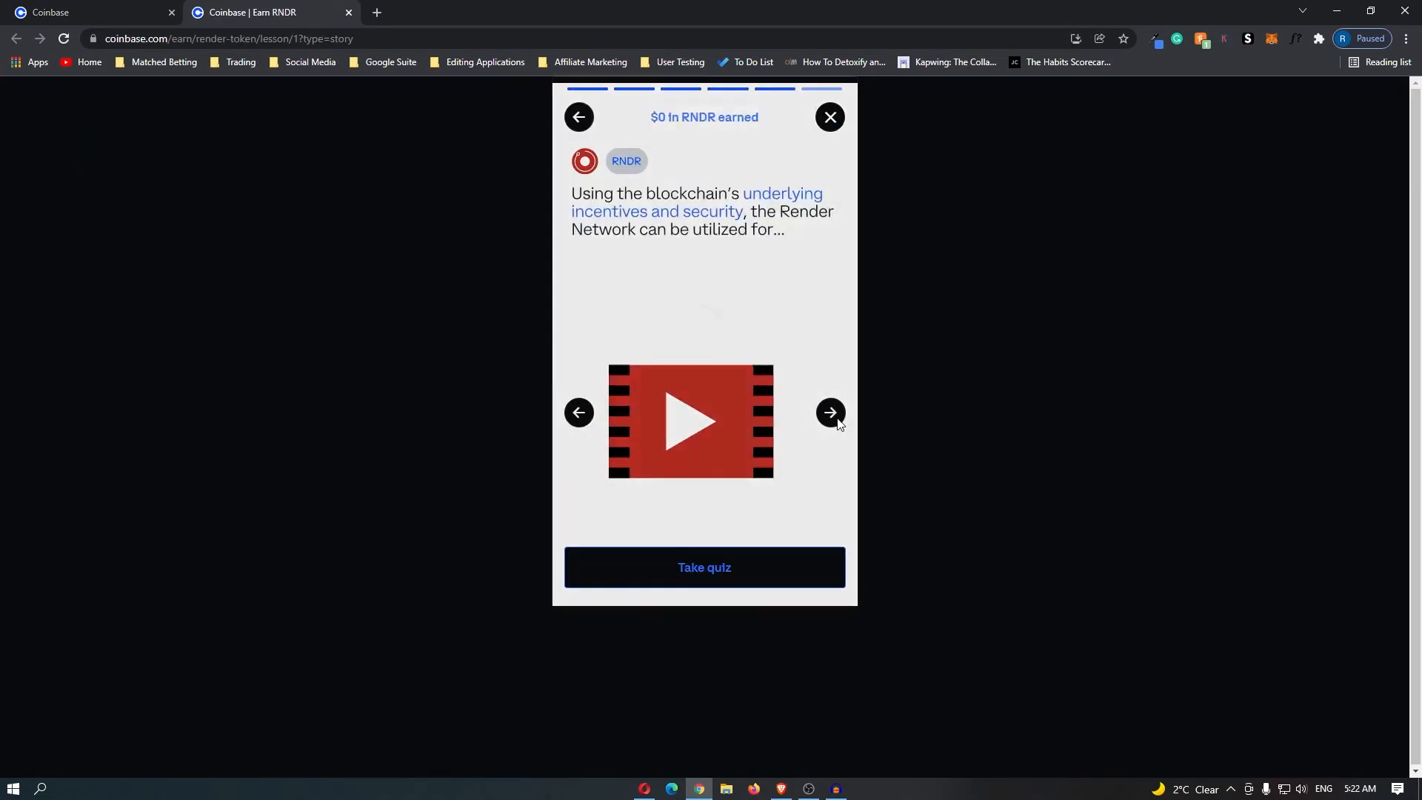
left_click(703, 567)
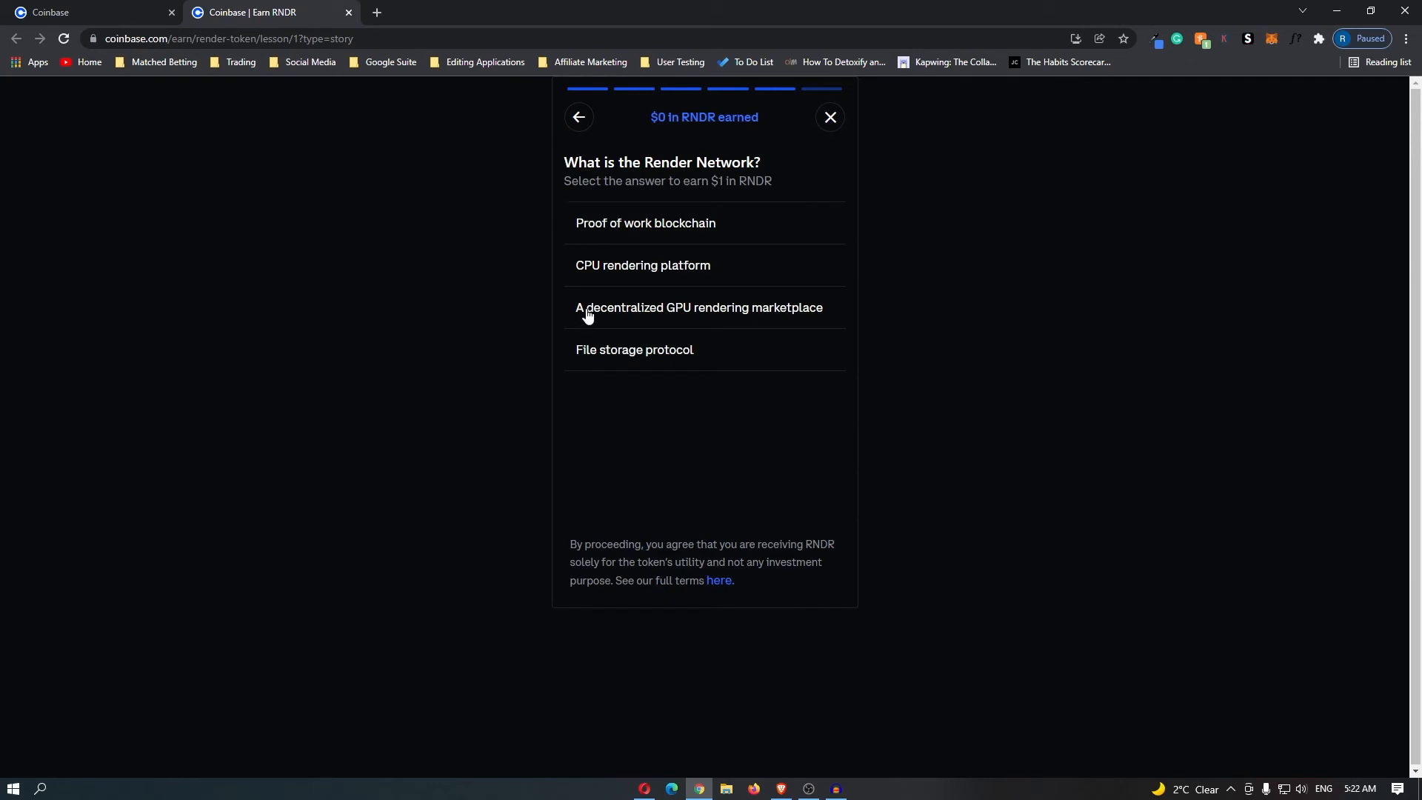
left_click(697, 308)
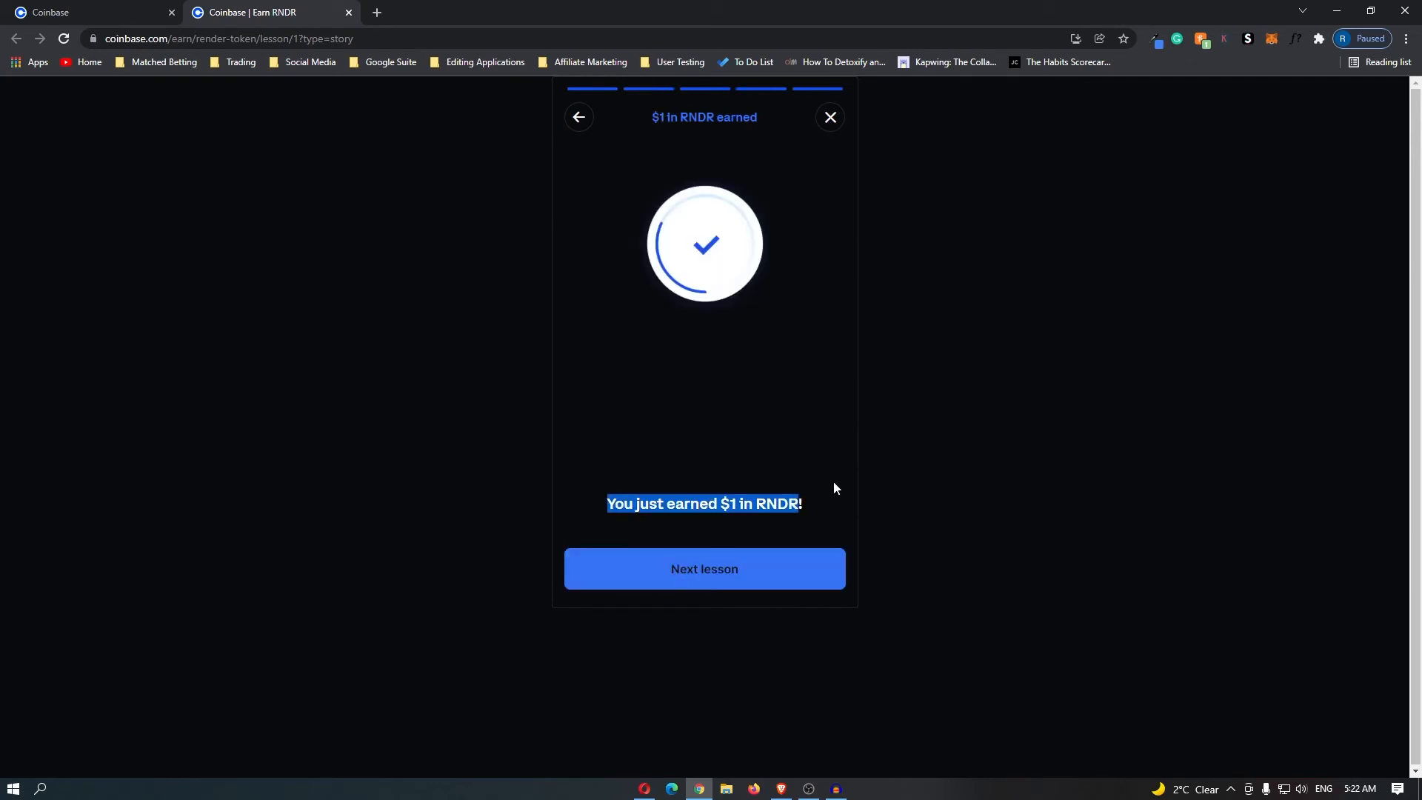
mouse_move(791, 580)
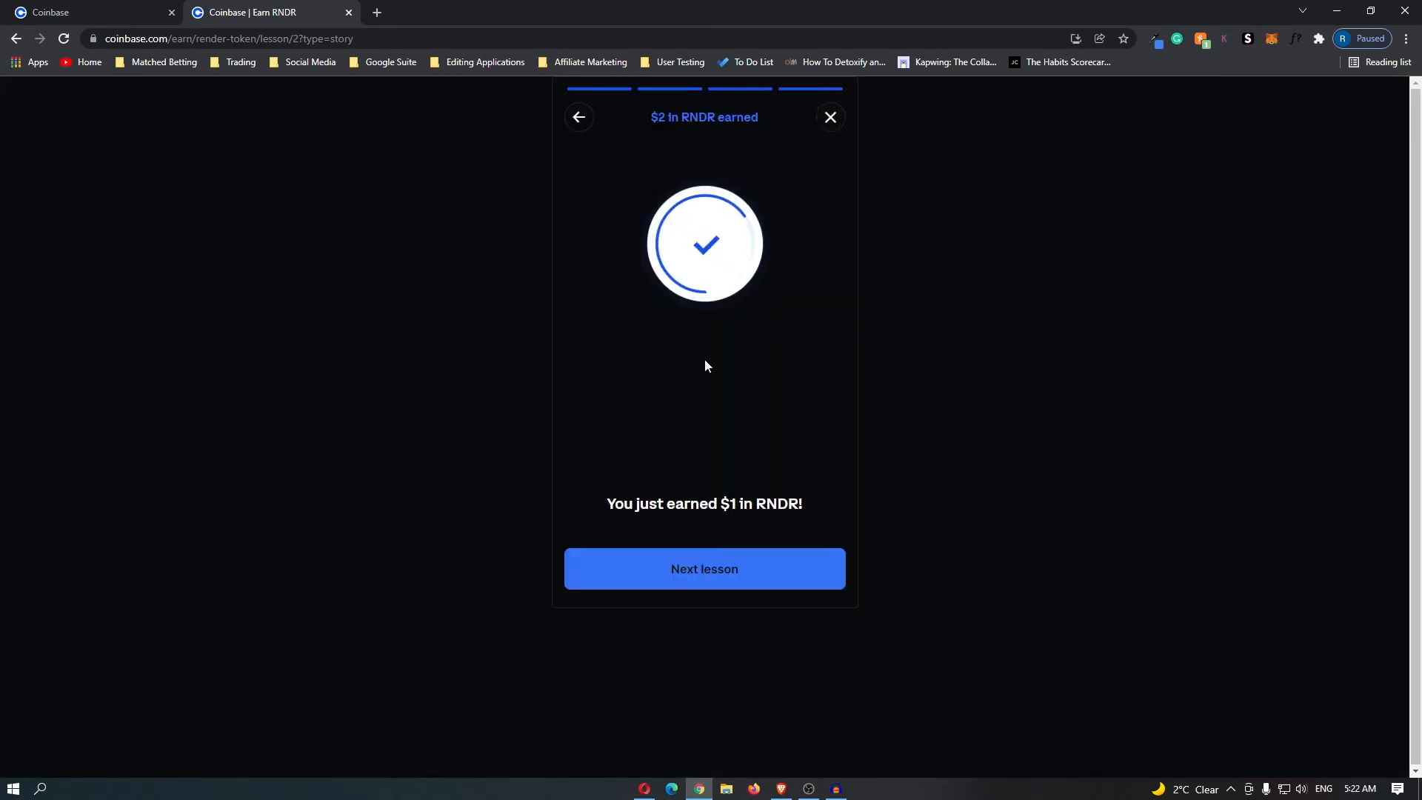
left_click(703, 569)
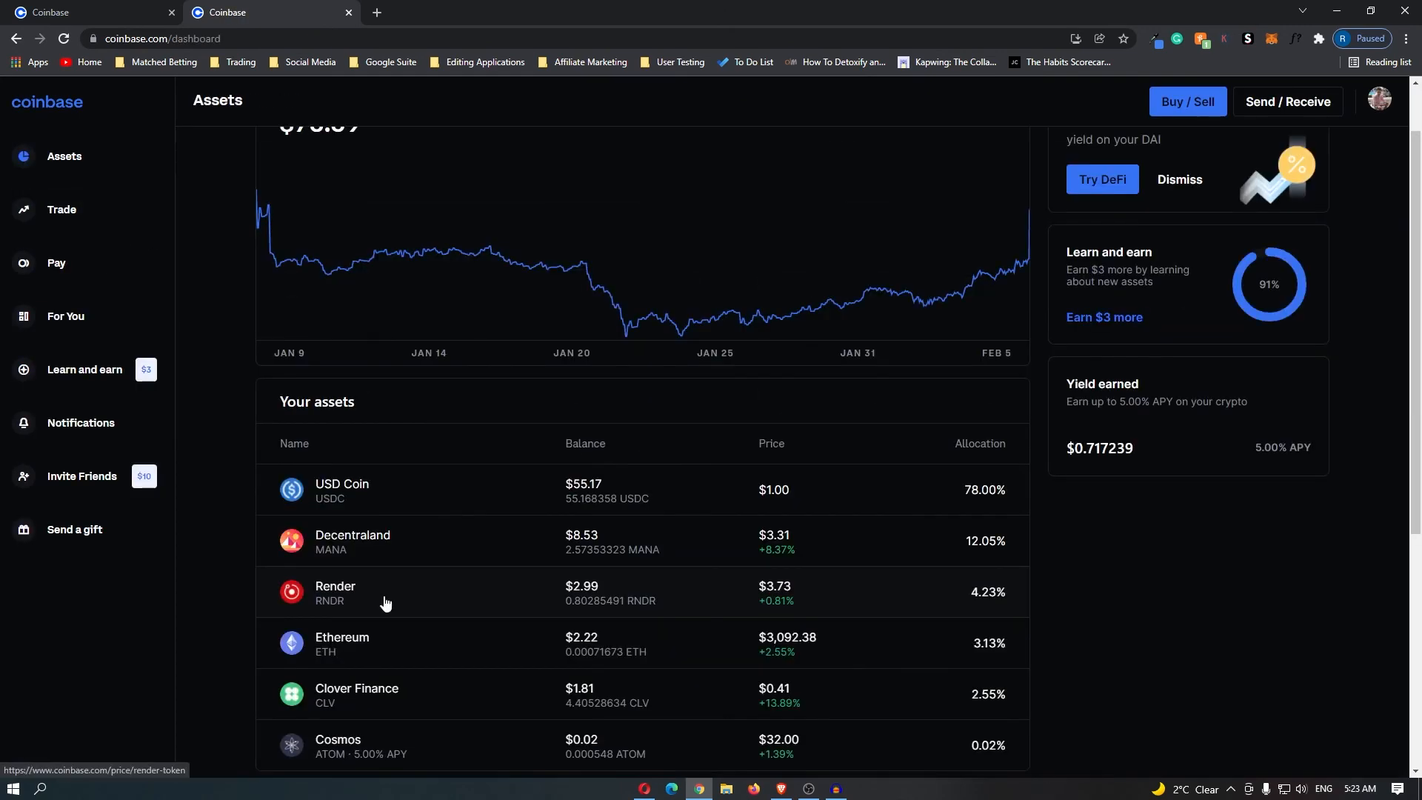
mouse_move(377, 605)
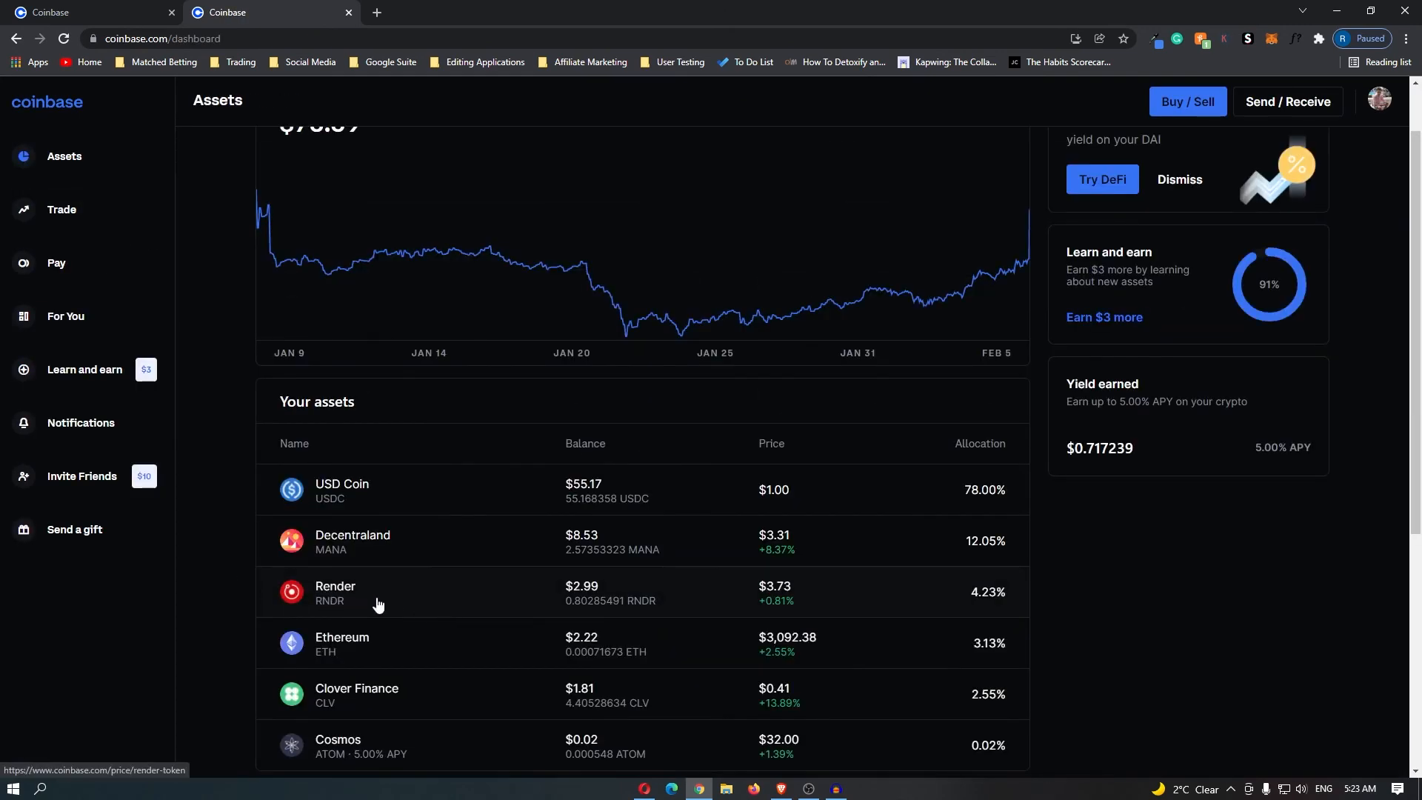